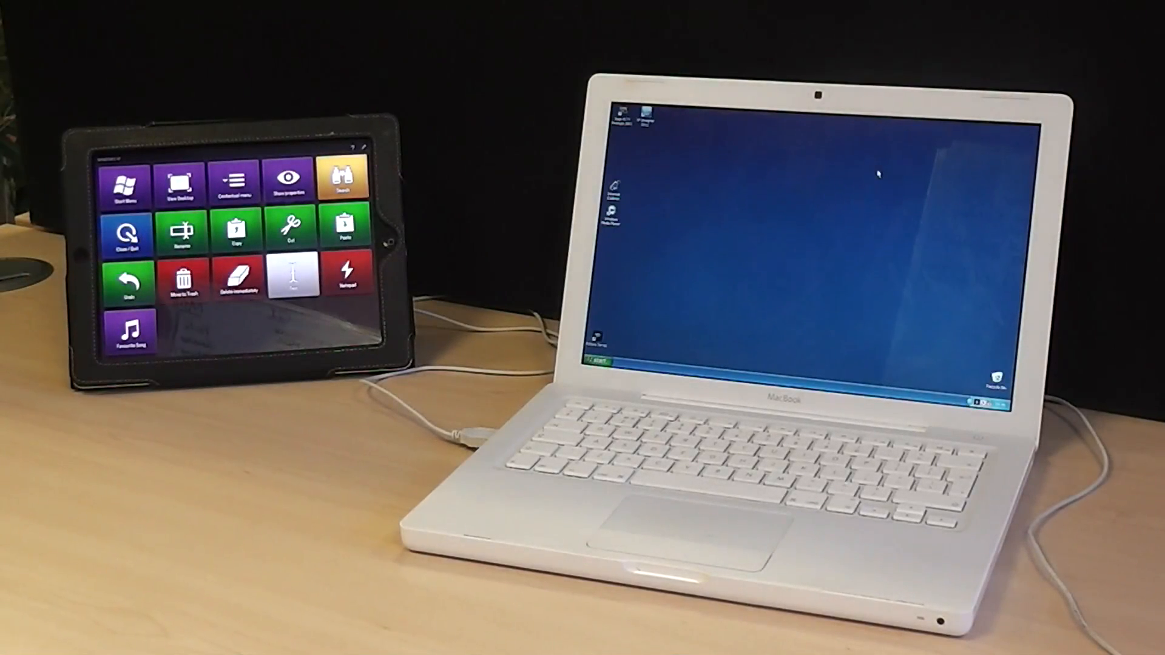
Step: Launch an Internet Explorer window on the laptop using the new blue Internet Explorer tile
{"action": "left_click", "coordinate": [129, 182]}
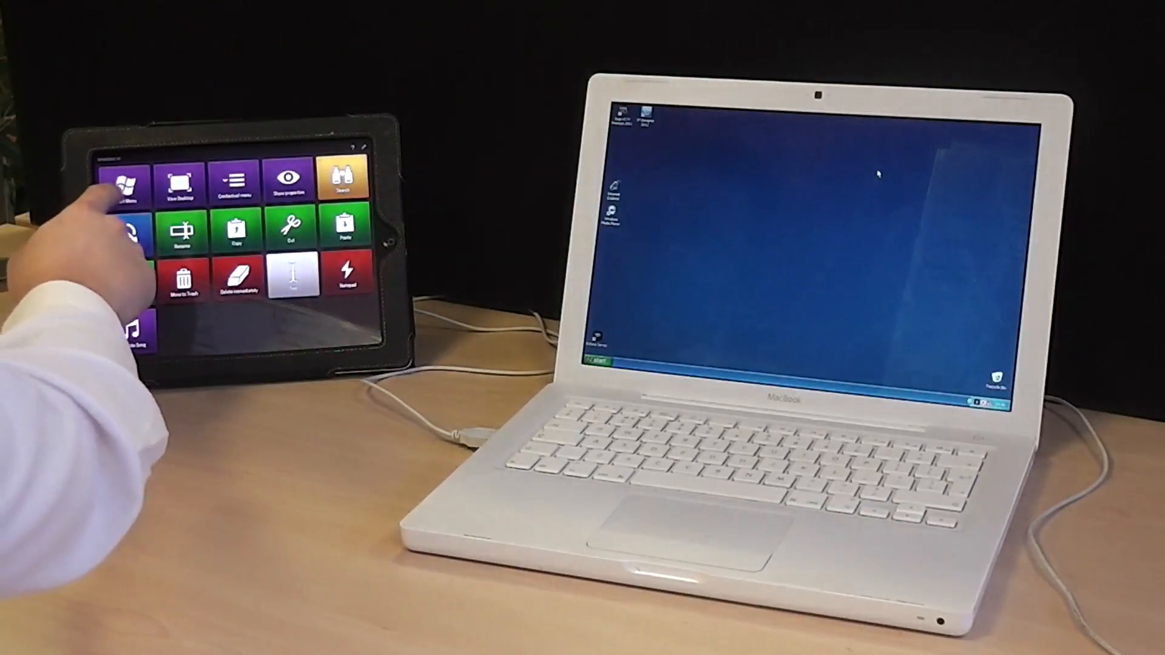
{"action": "left_click", "coordinate": [128, 182]}
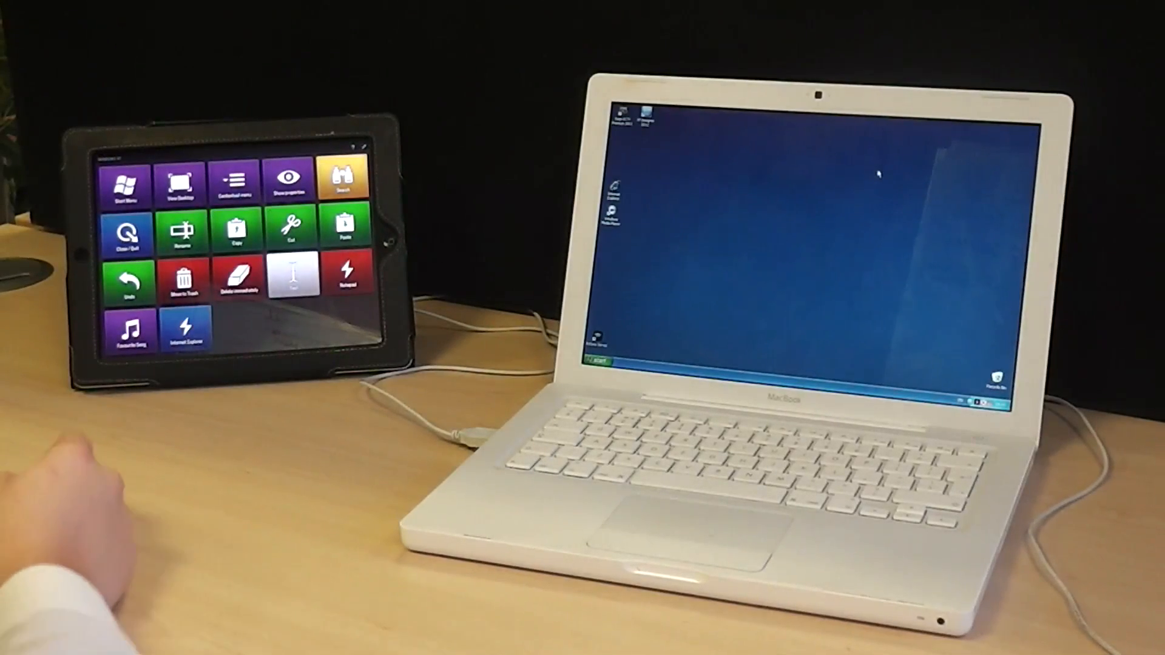
{"action": "left_click", "coordinate": [188, 327]}
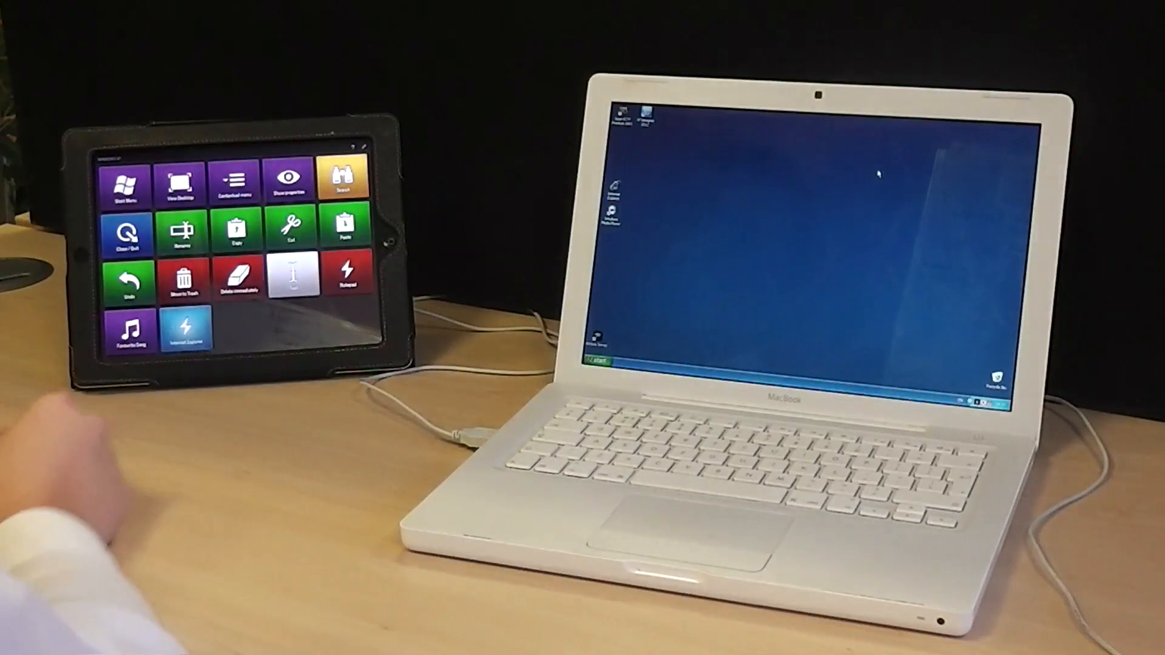
{"action": "left_click", "coordinate": [186, 328]}
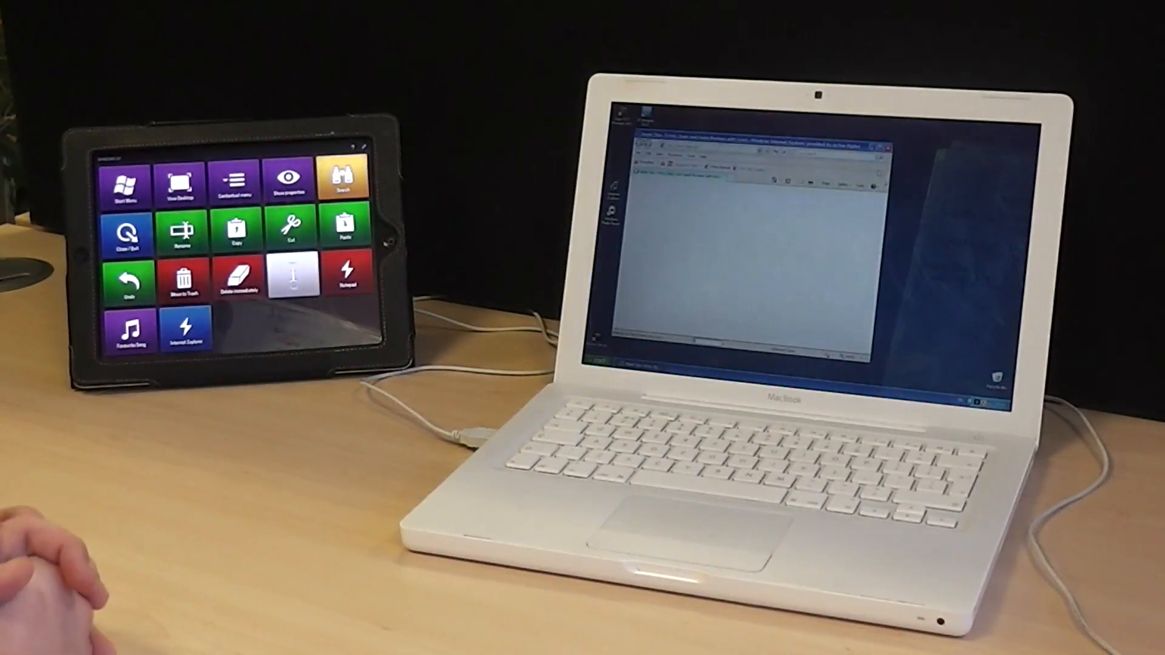